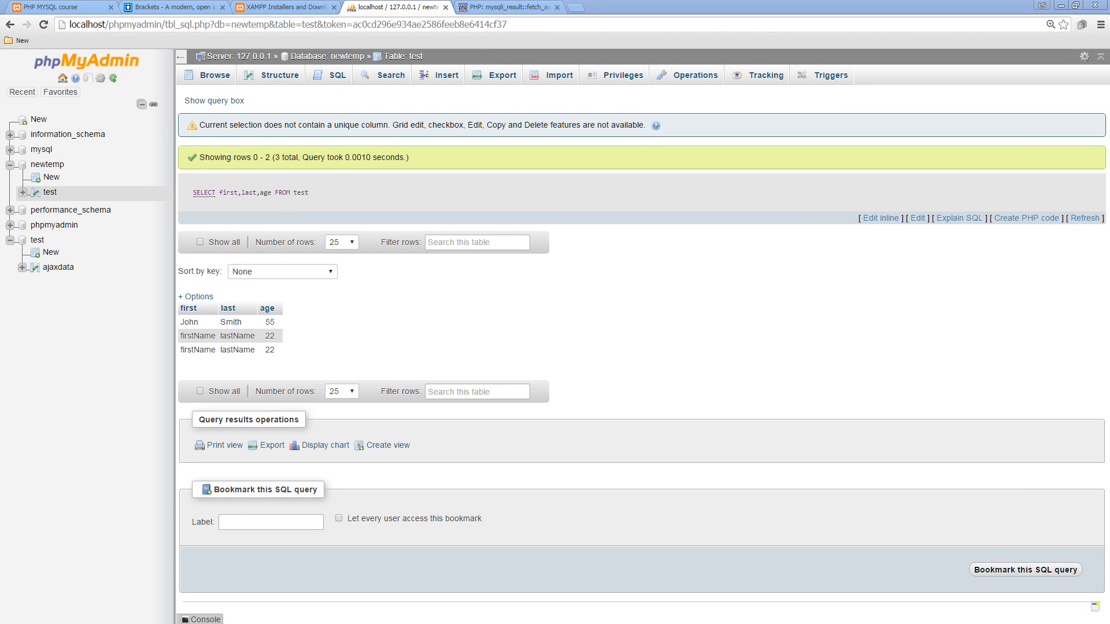
pyautogui.moveTo(227, 368)
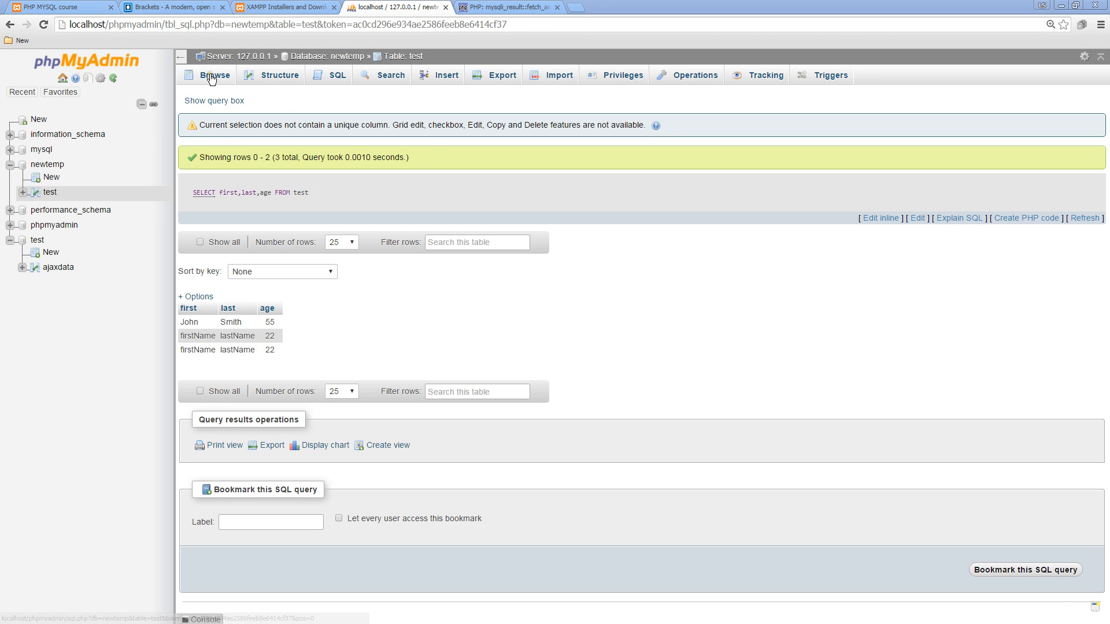
# - Browse all rows of the test table, showing id, first, last and age
pyautogui.click(214, 75)
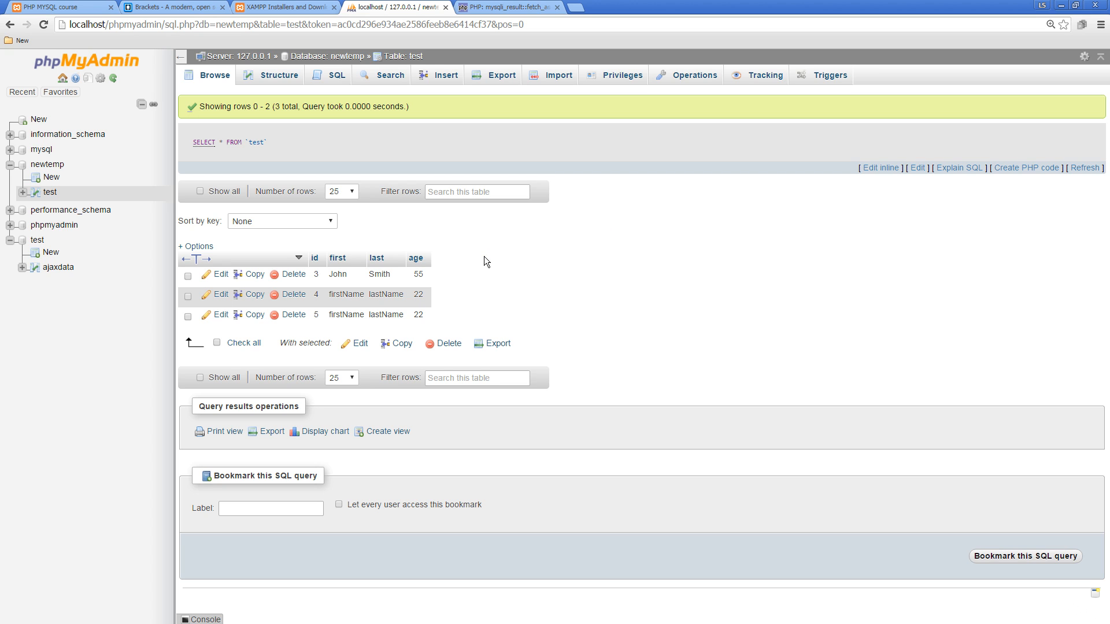
pyautogui.moveTo(315, 256)
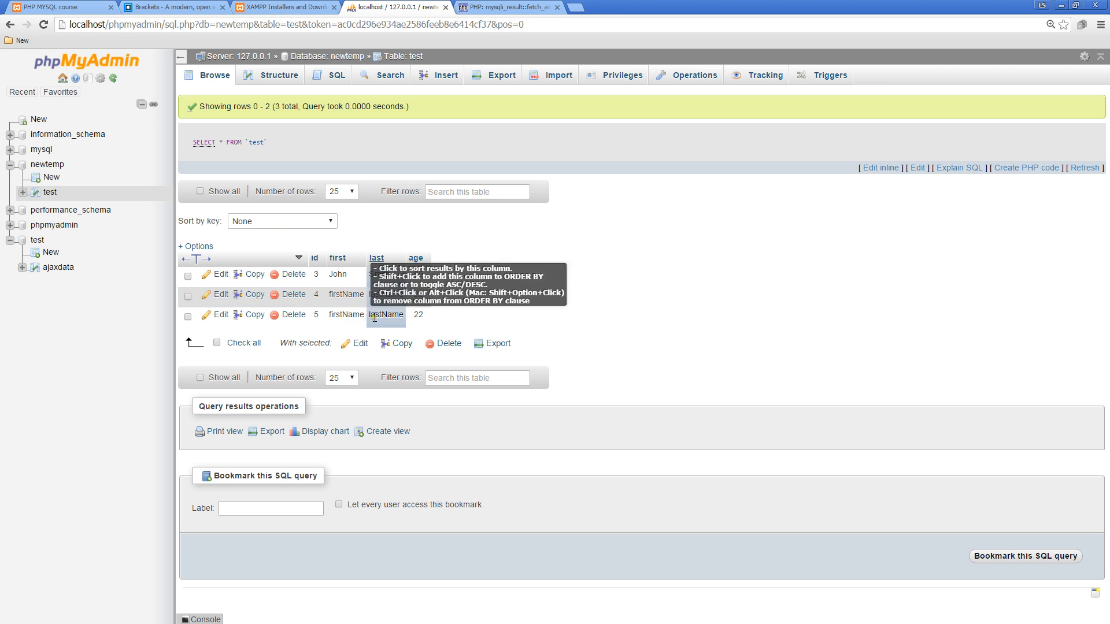
pyautogui.moveTo(419, 122)
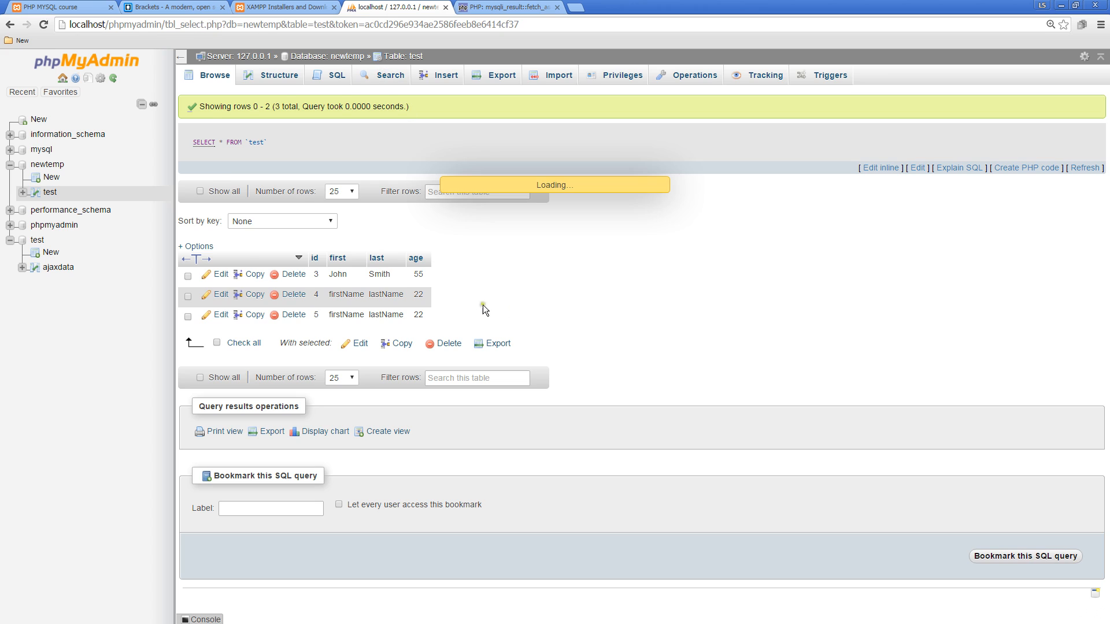
pyautogui.click(390, 74)
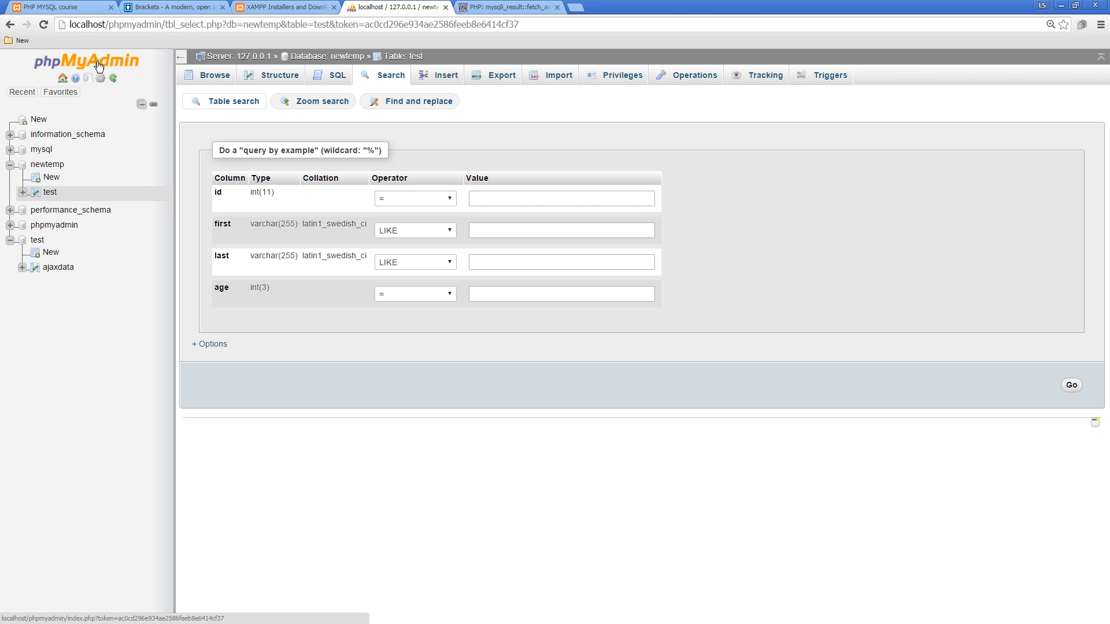
pyautogui.moveTo(459, 250)
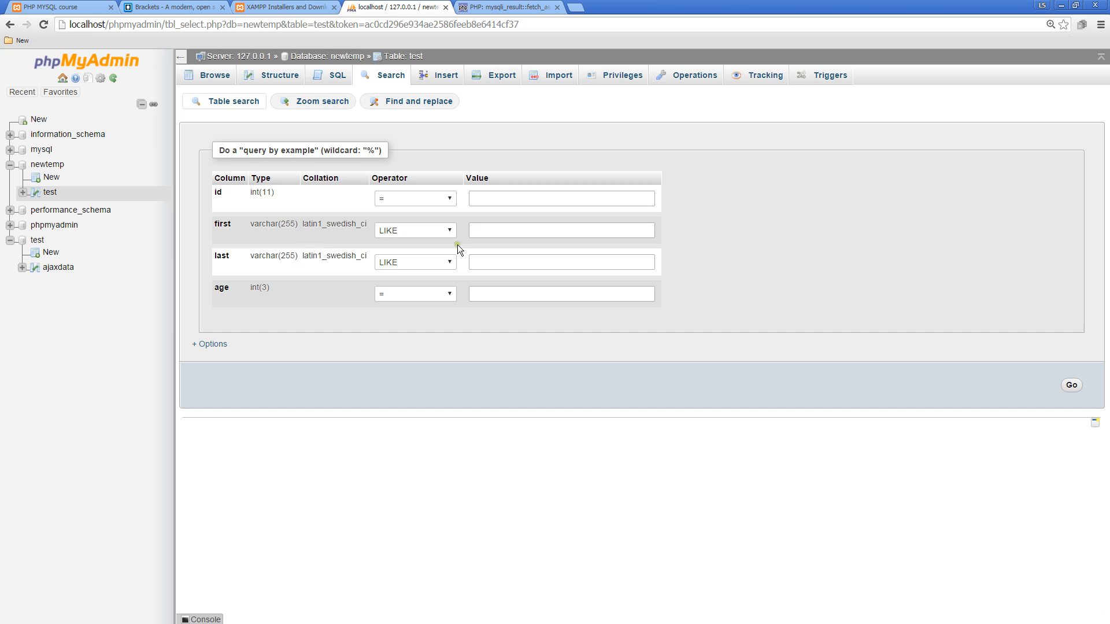
pyautogui.click(561, 229)
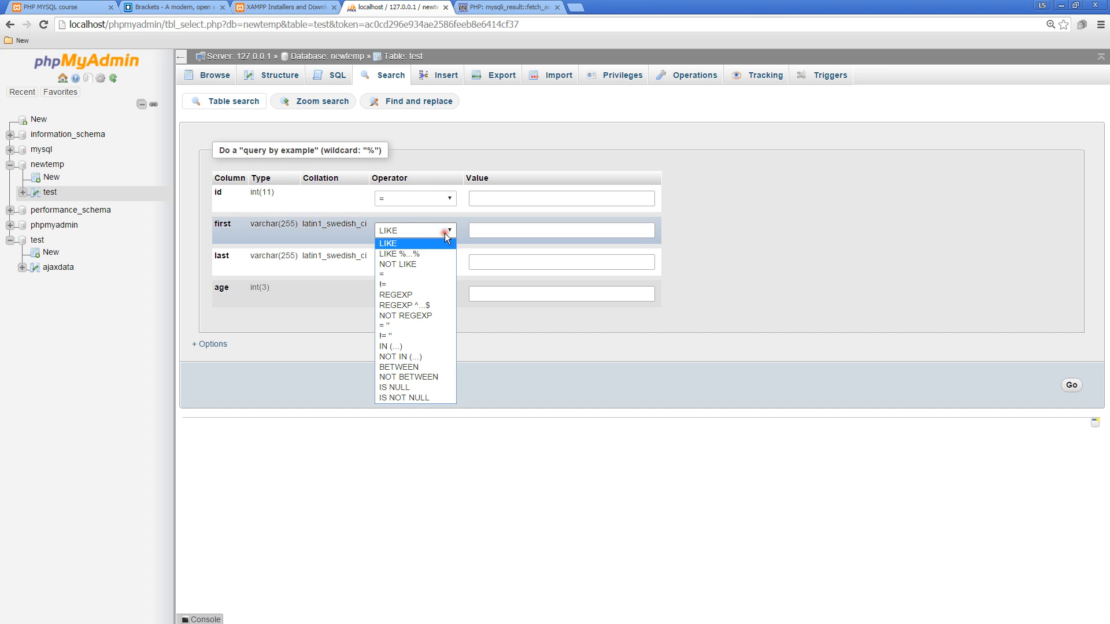
pyautogui.click(561, 198)
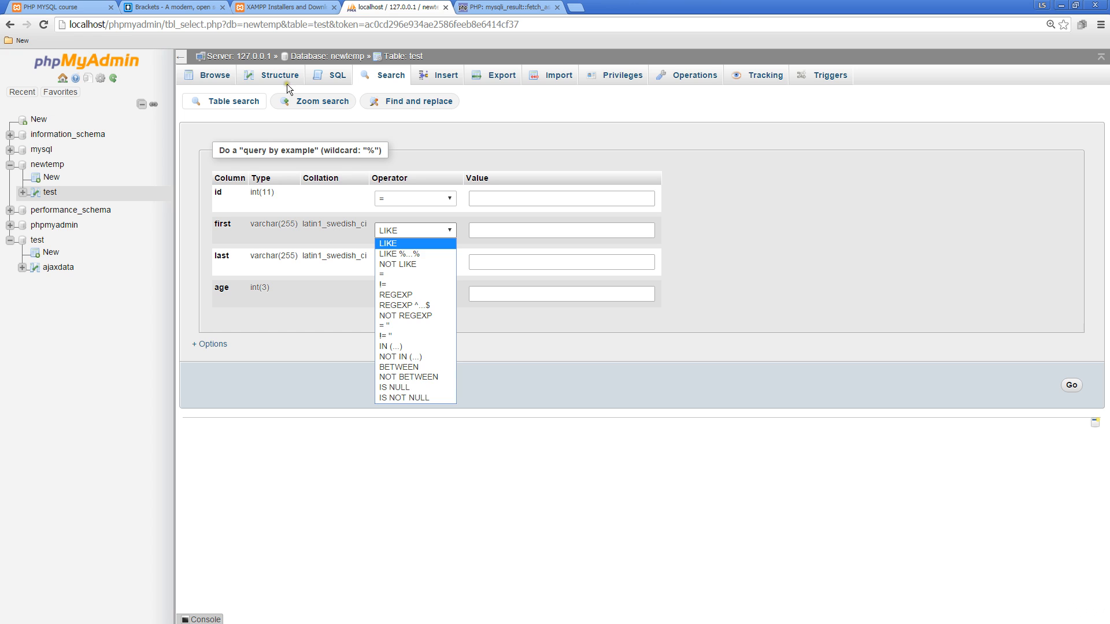
pyautogui.click(215, 75)
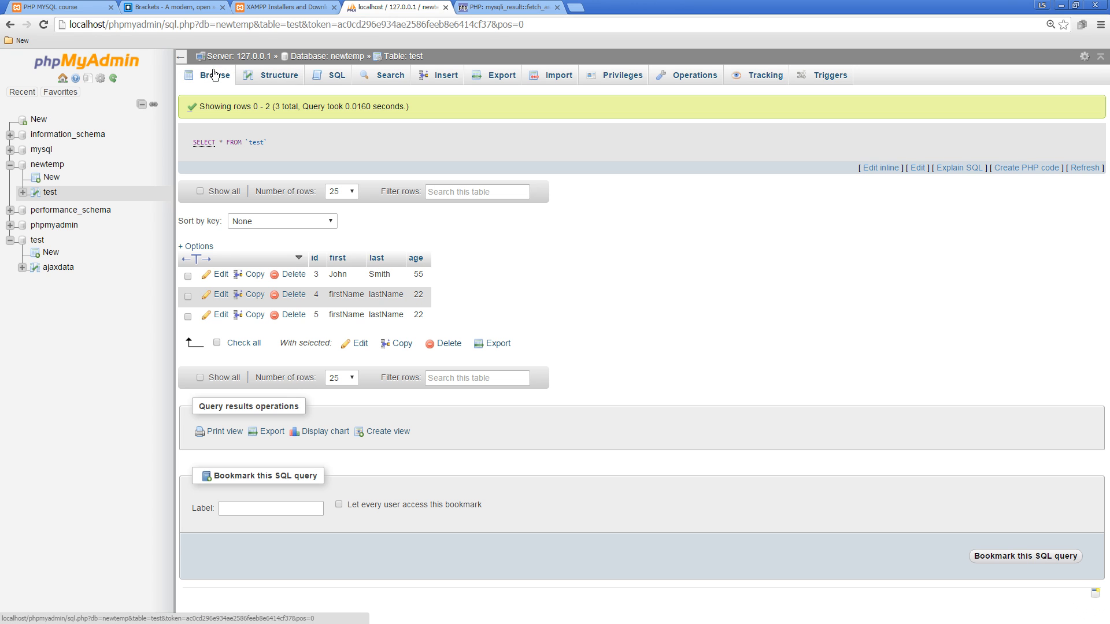
pyautogui.moveTo(317, 284)
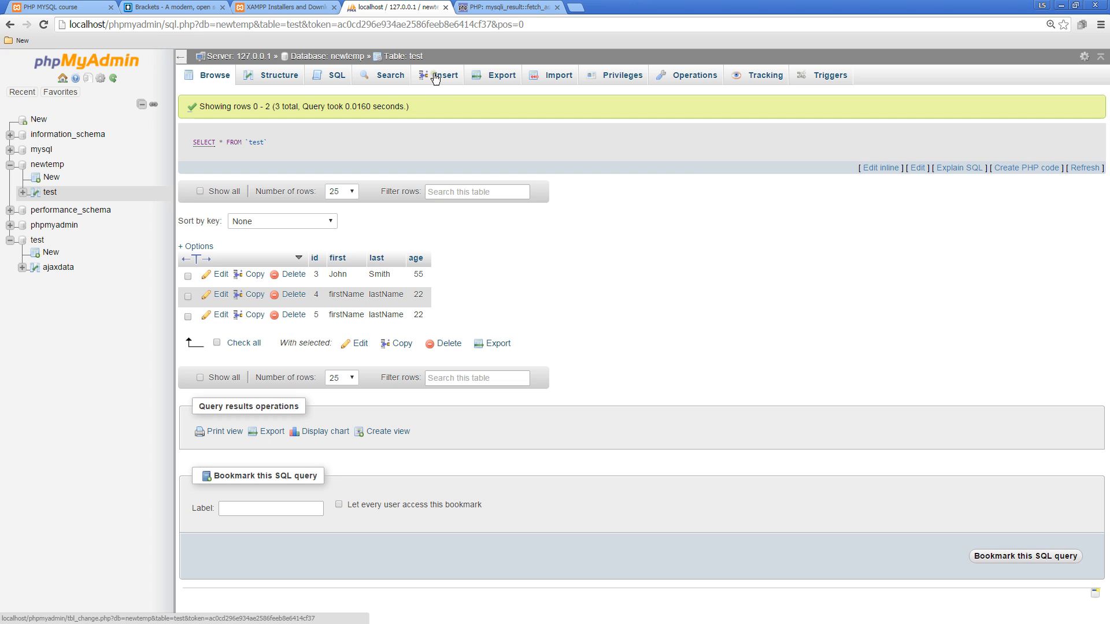
# - Search the test table for id 4 and select the generated SELECT ... WHERE query text
pyautogui.click(445, 75)
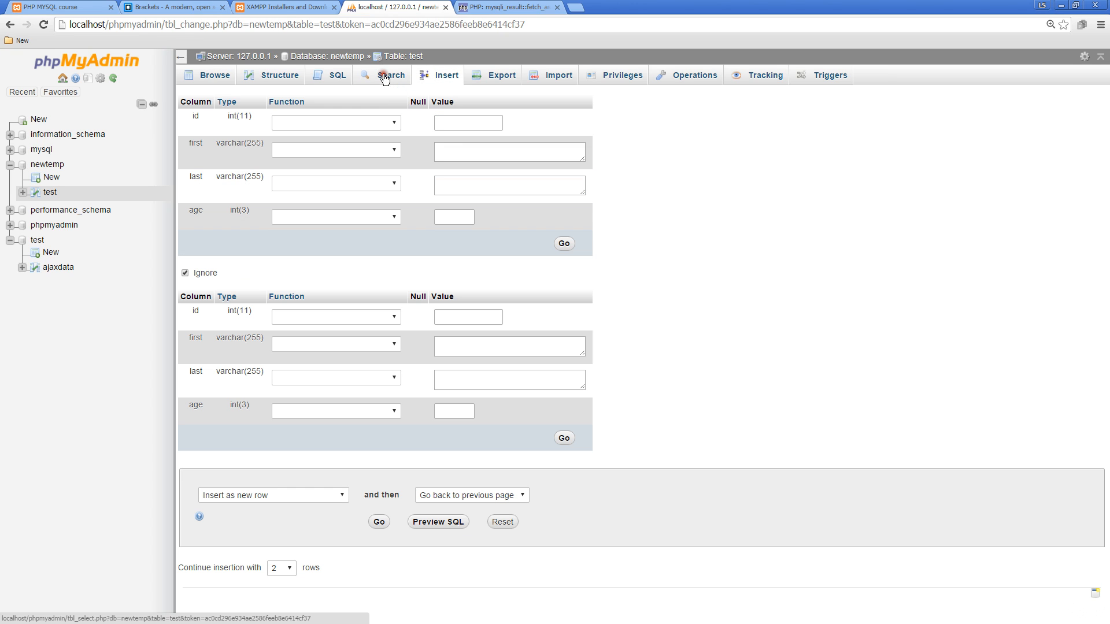
pyautogui.click(389, 75)
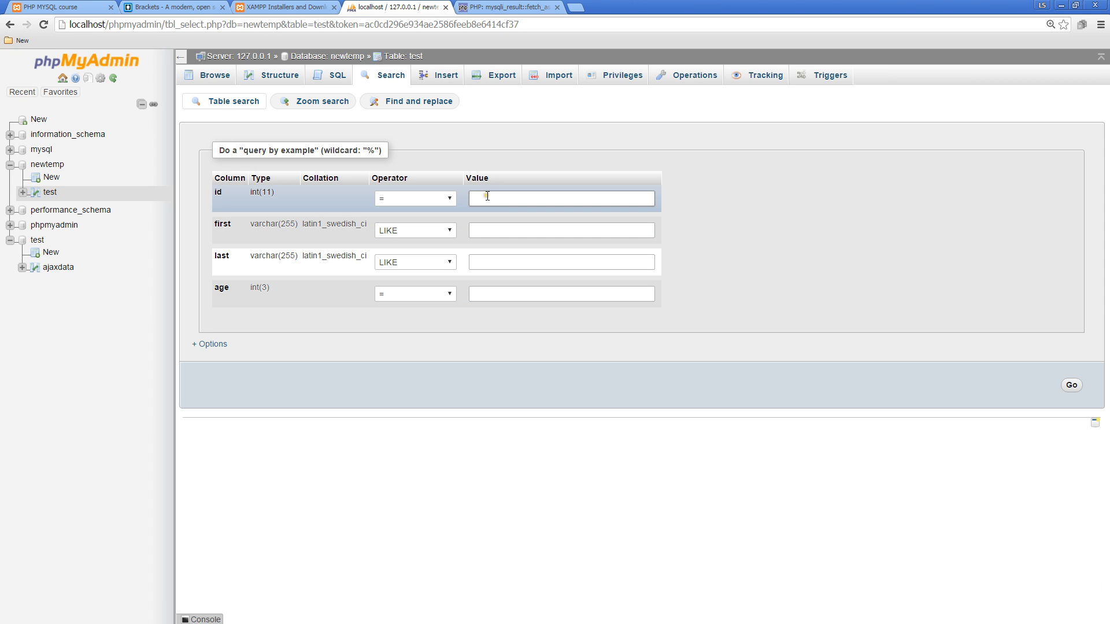
pyautogui.write('4')
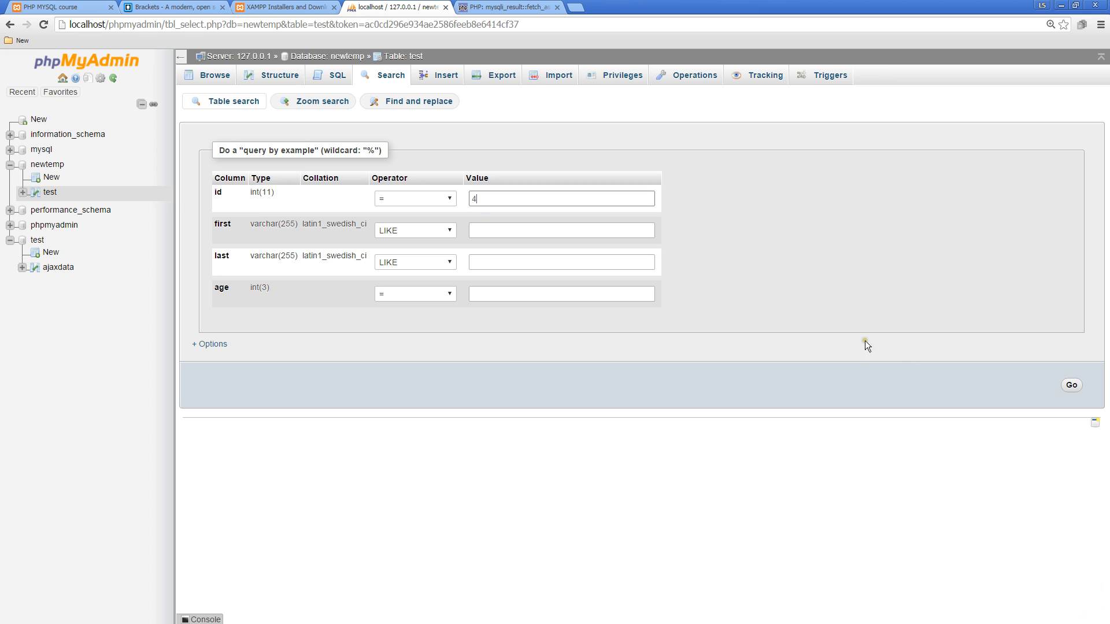
pyautogui.click(1070, 384)
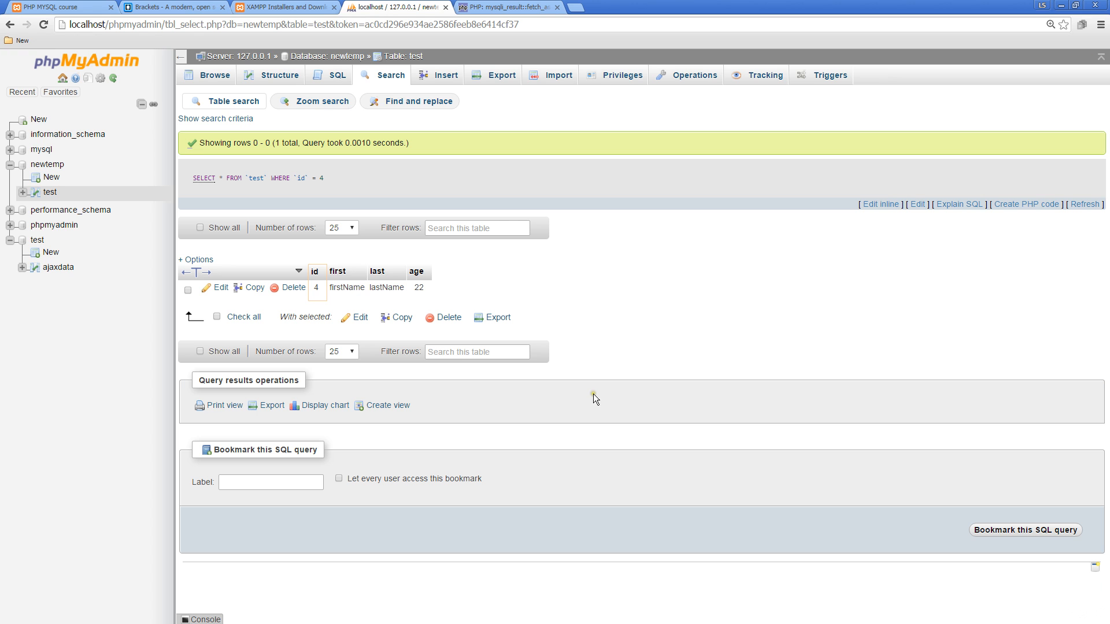
pyautogui.moveTo(244, 317)
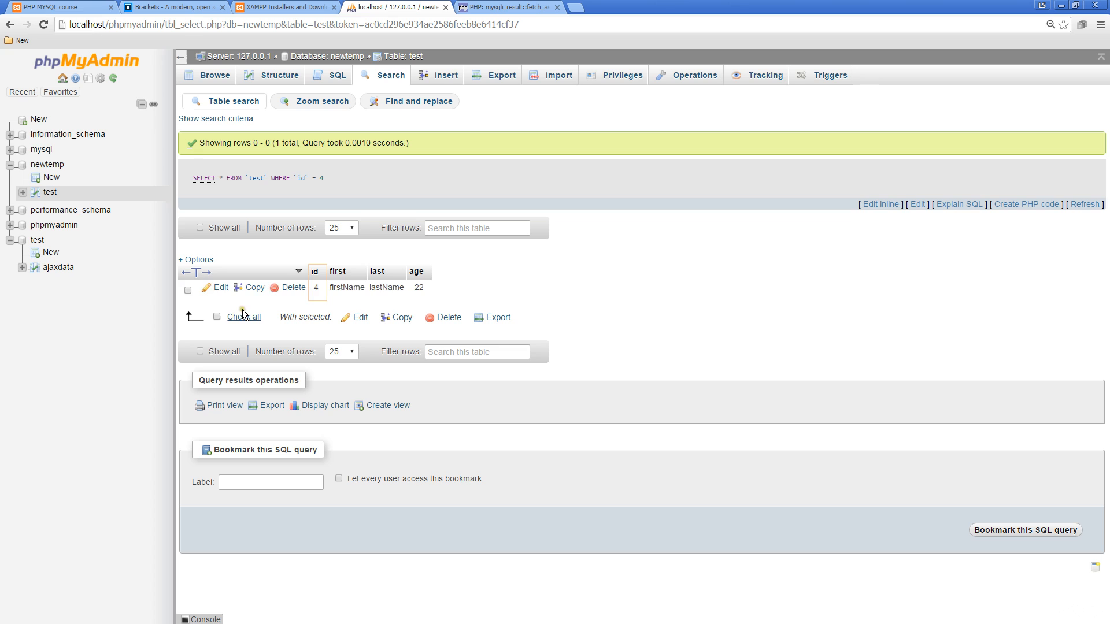
pyautogui.tripleClick(255, 178)
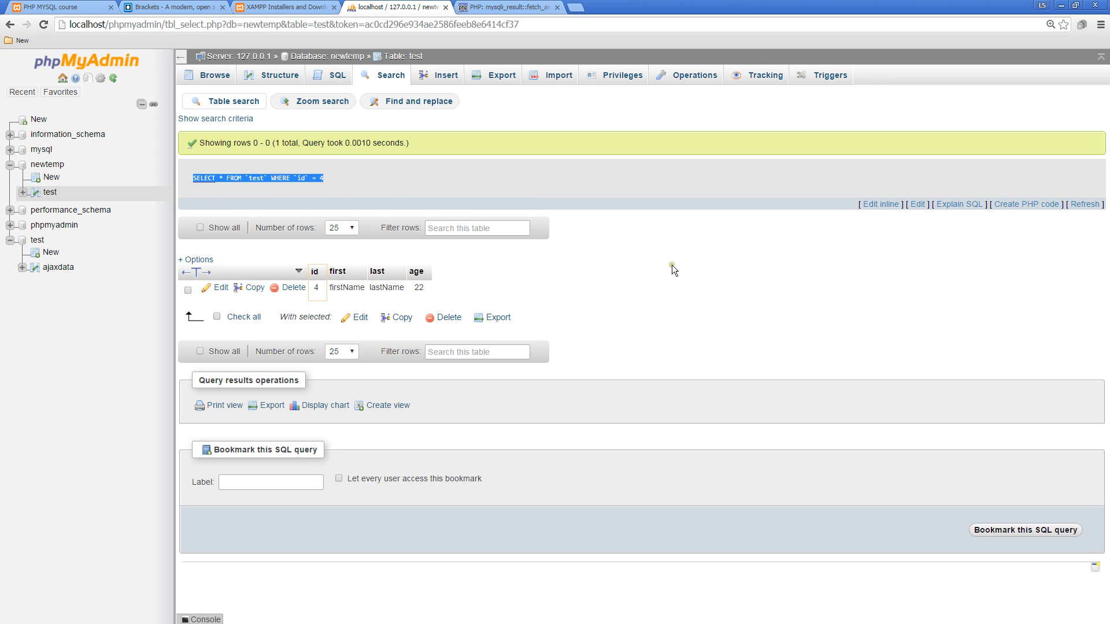
pyautogui.moveTo(280, 178)
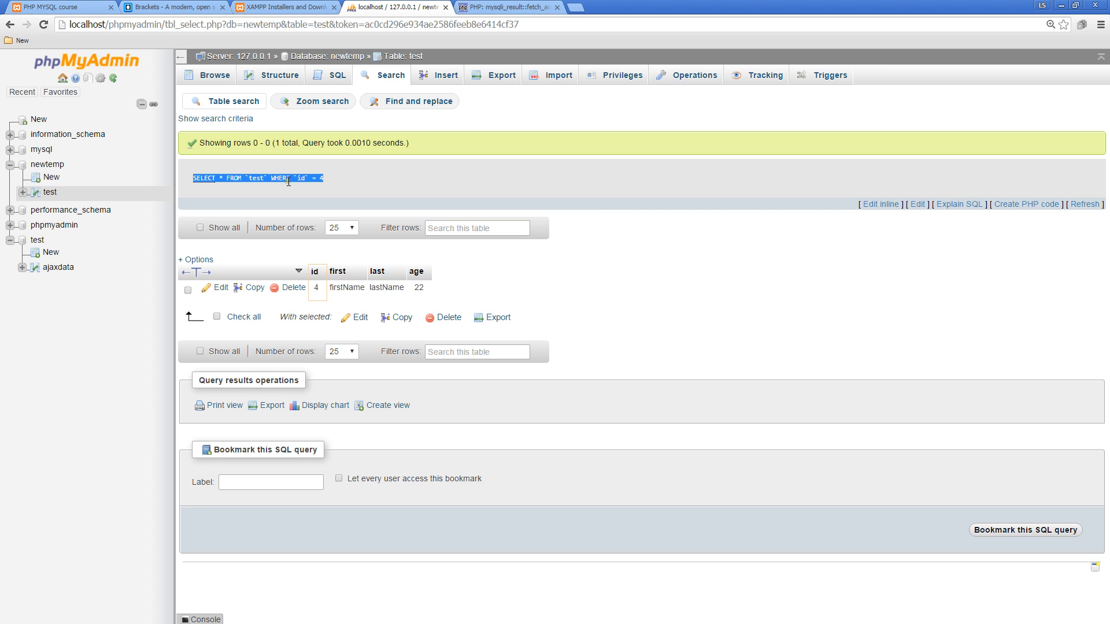
pyautogui.moveTo(311, 189)
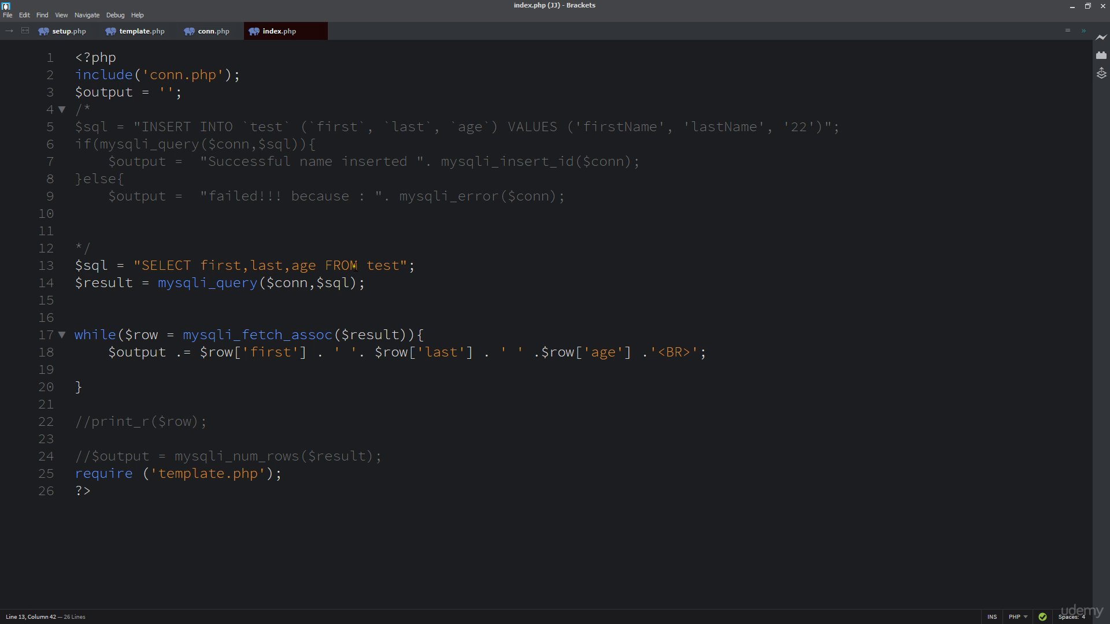
# - Extend the index.php query to SELECT first,last,age FROM test WHERE id =4
pyautogui.click(357, 266)
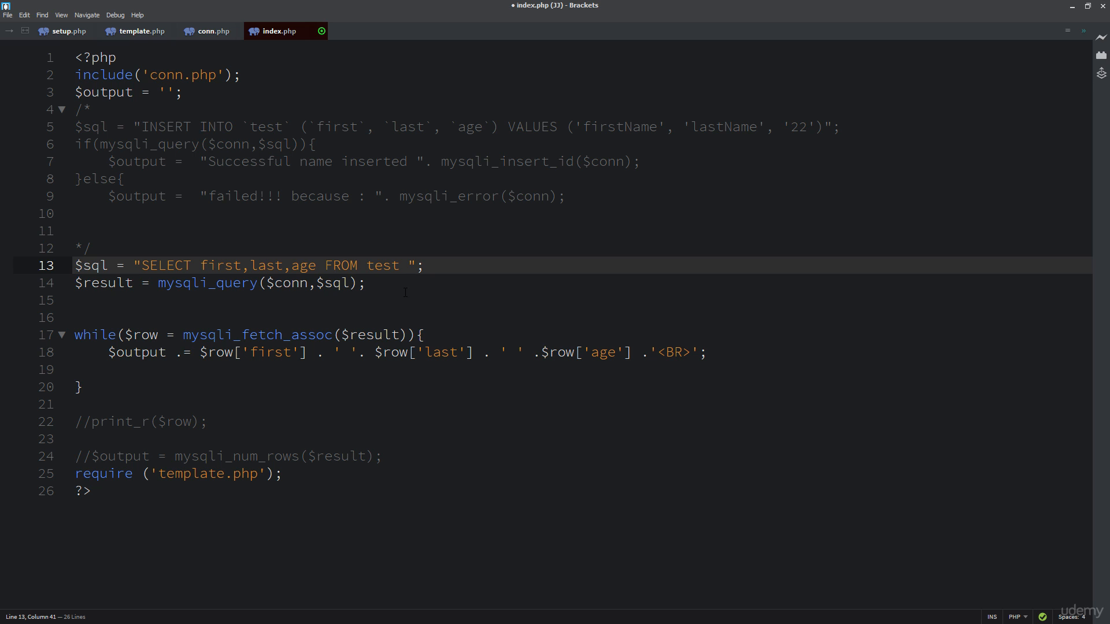
pyautogui.write('WHERe')
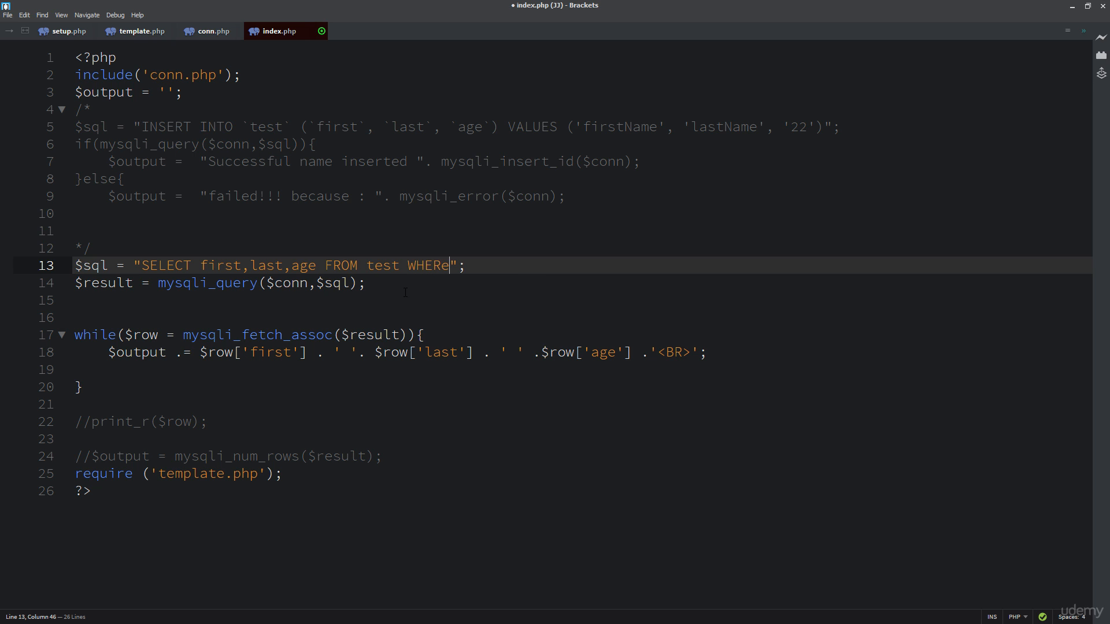
pyautogui.press('Backspace')
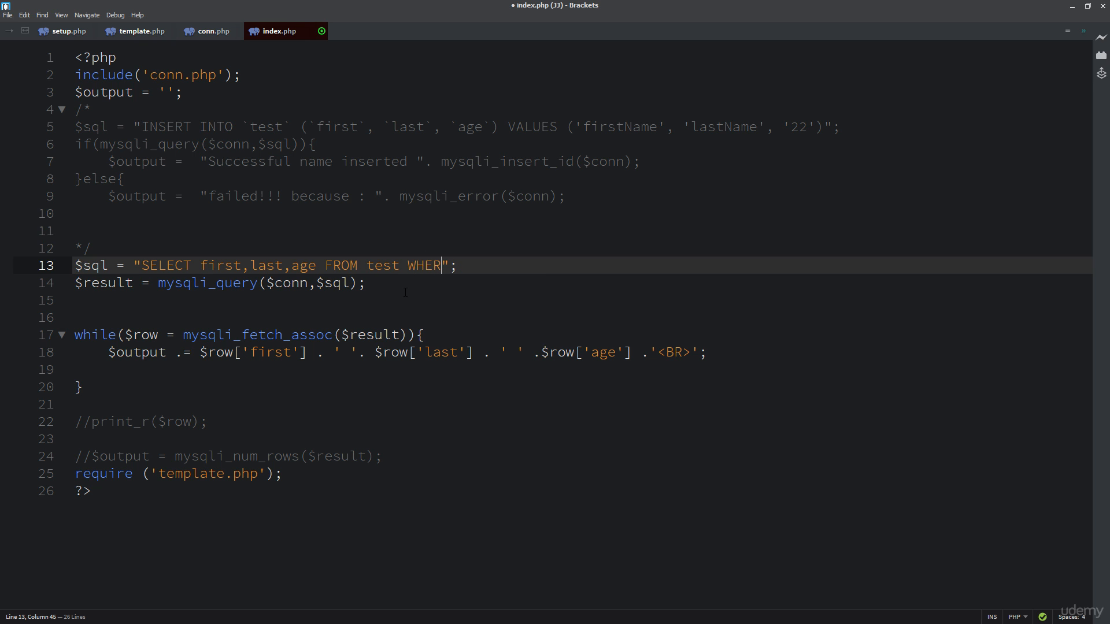
pyautogui.write('E')
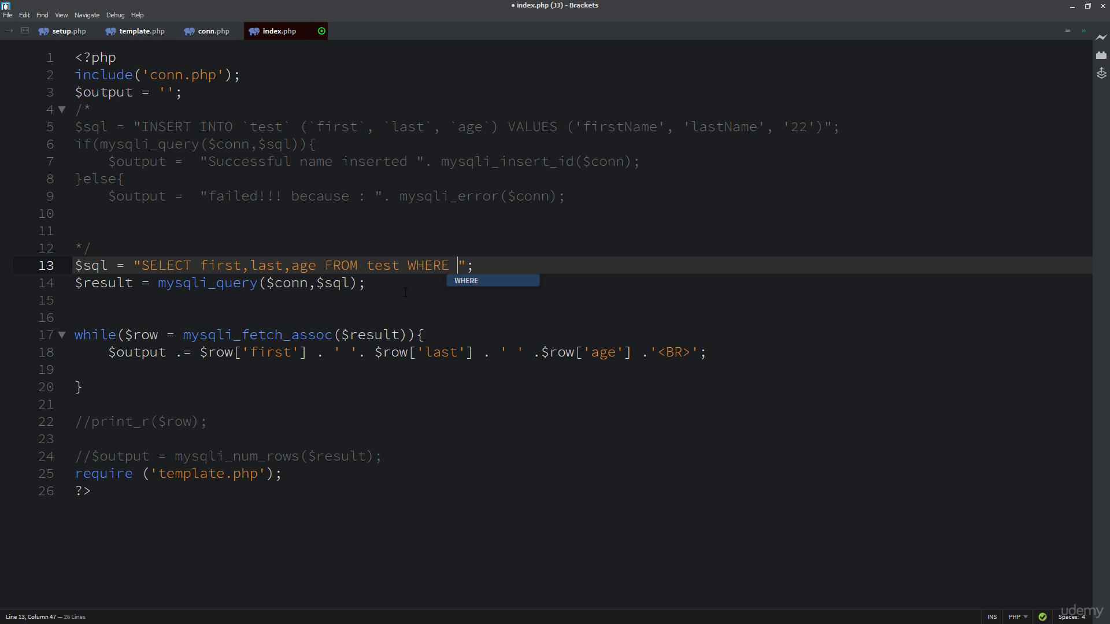
pyautogui.write('id =4')
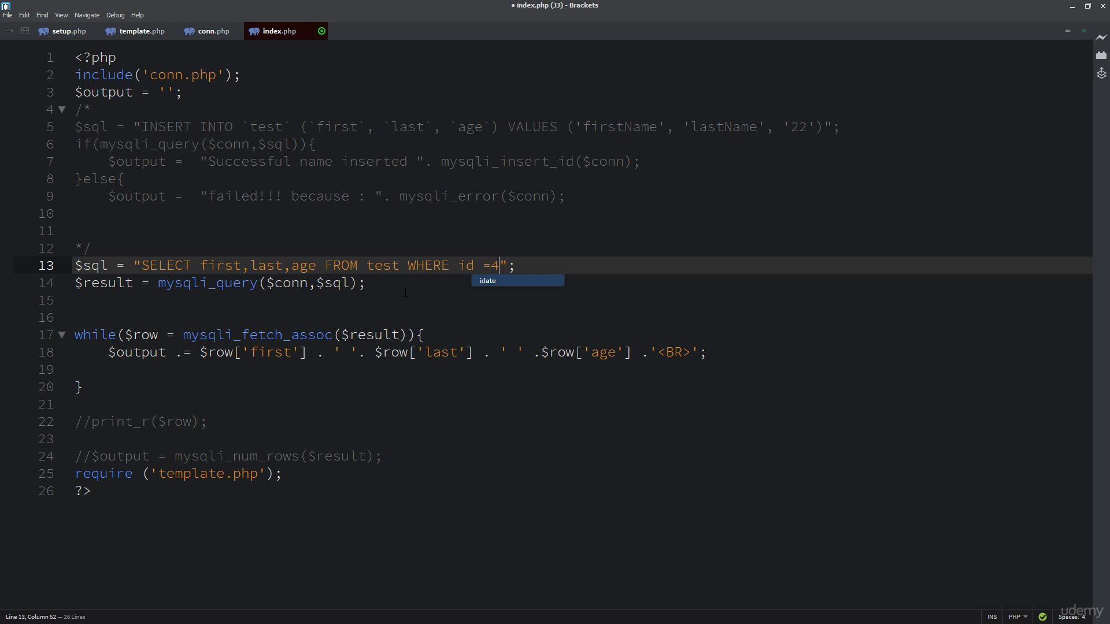
pyautogui.click(84, 247)
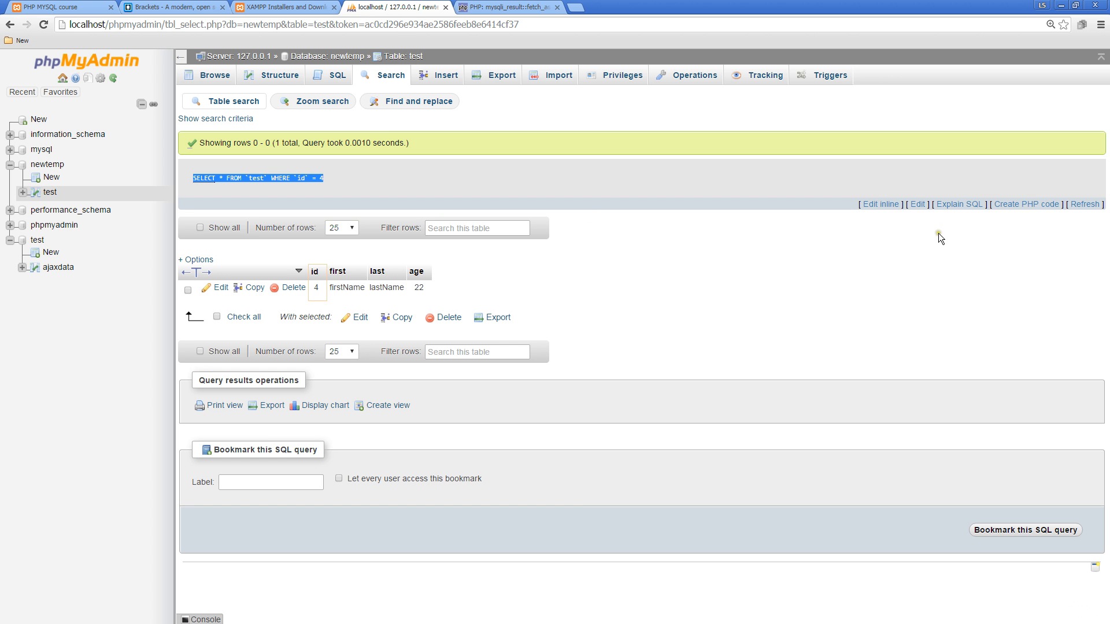
# - Run SELECT * FROM test WHERE id > 4, then WHERE id >= 4, returning rows 4 and 5
pyautogui.click(917, 204)
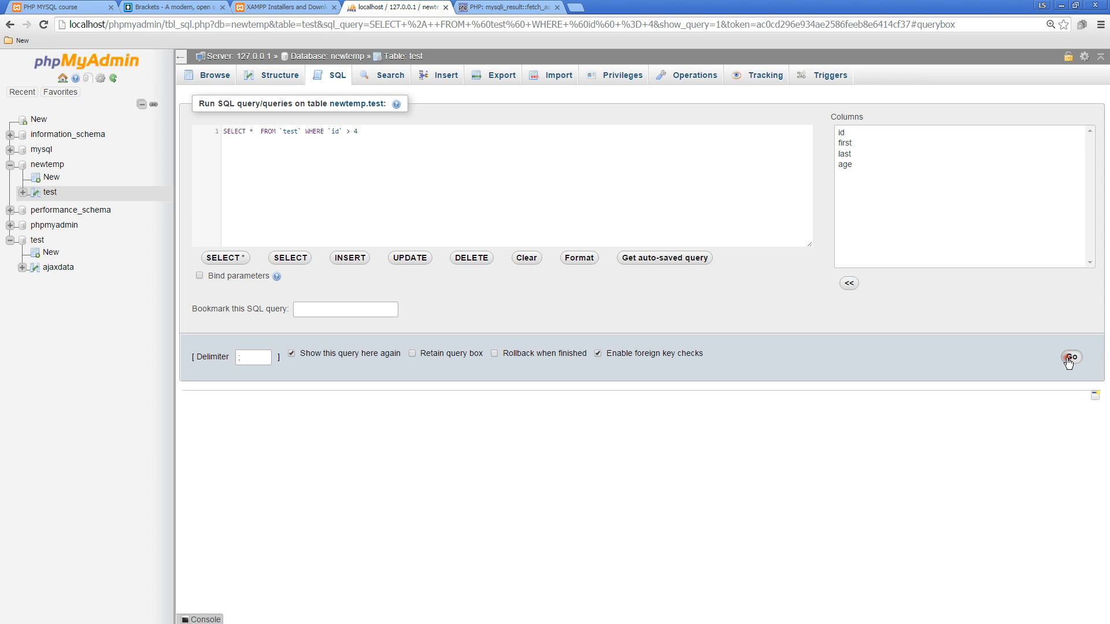
pyautogui.click(1070, 356)
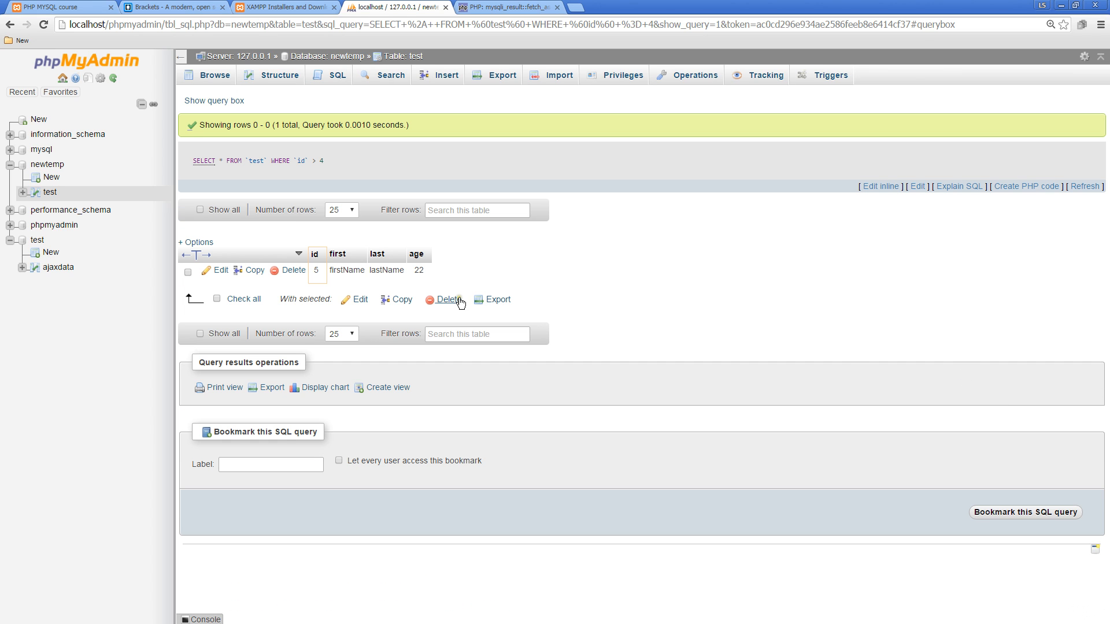
pyautogui.moveTo(339, 269)
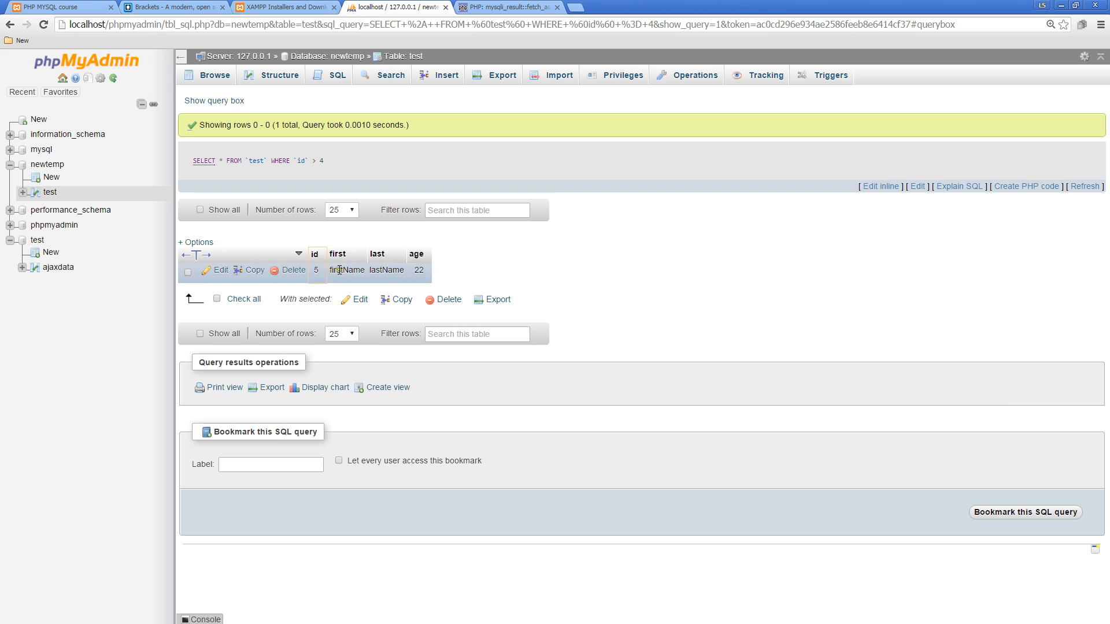
pyautogui.click(917, 186)
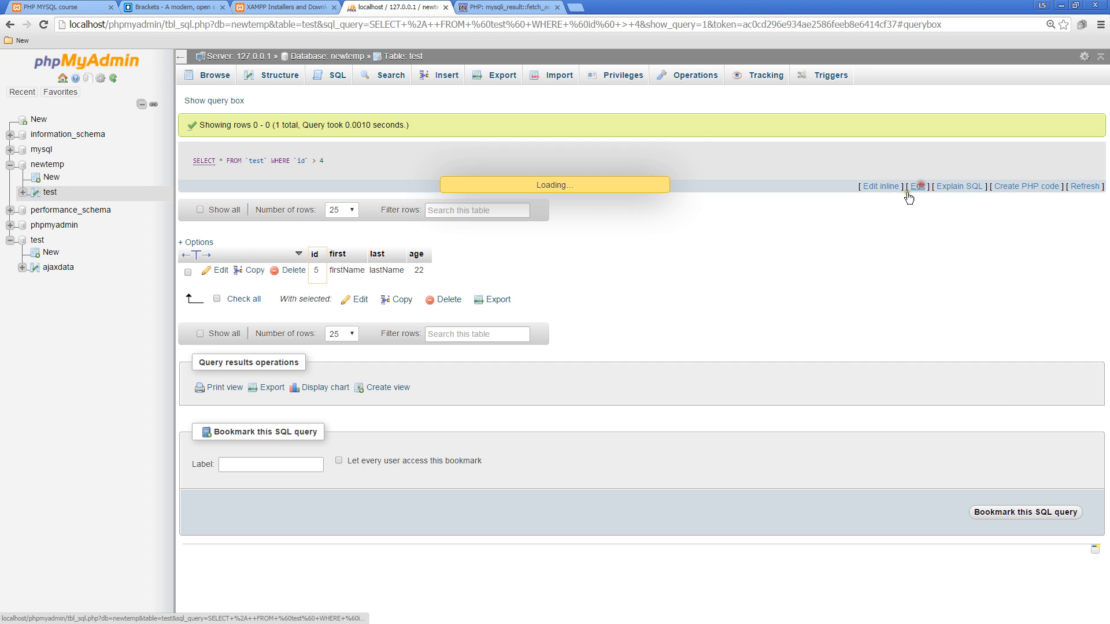
pyautogui.click(918, 185)
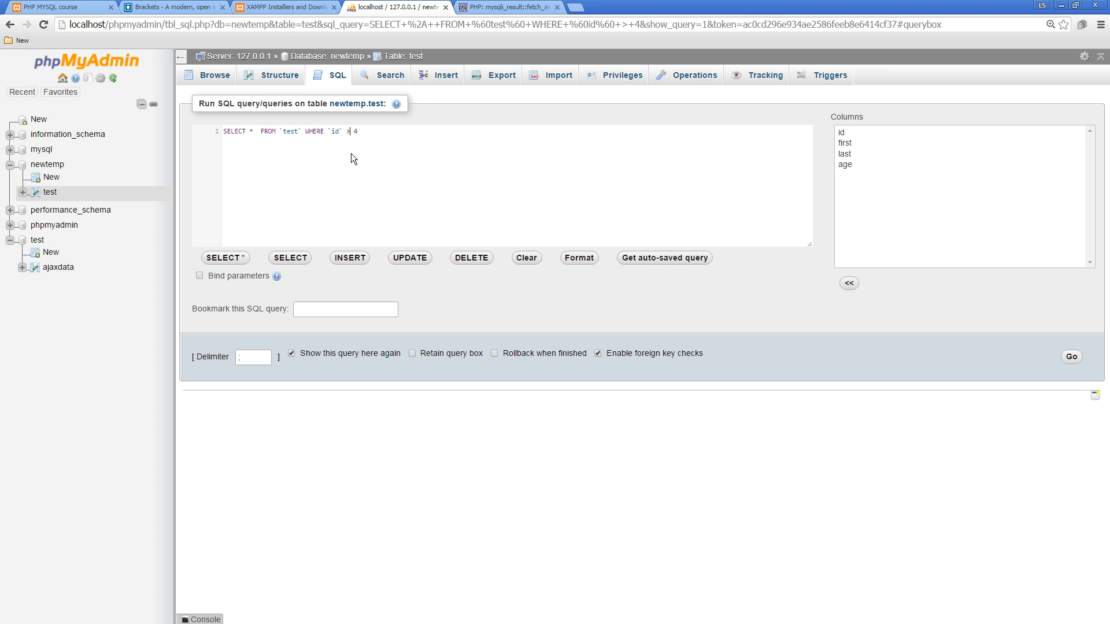
pyautogui.click(1070, 357)
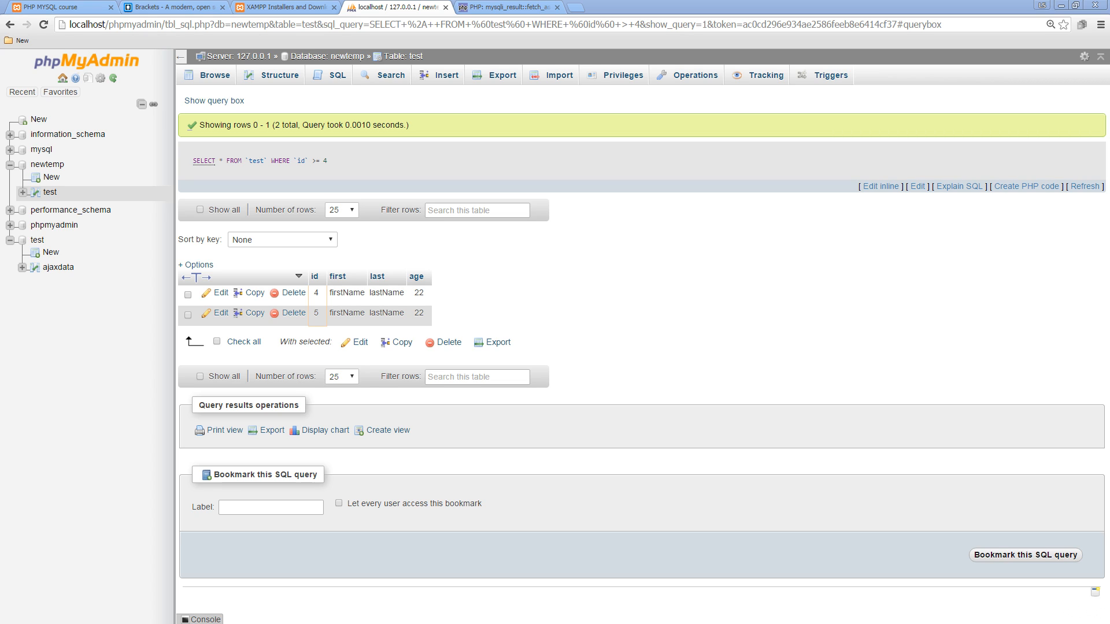
pyautogui.moveTo(462, 268)
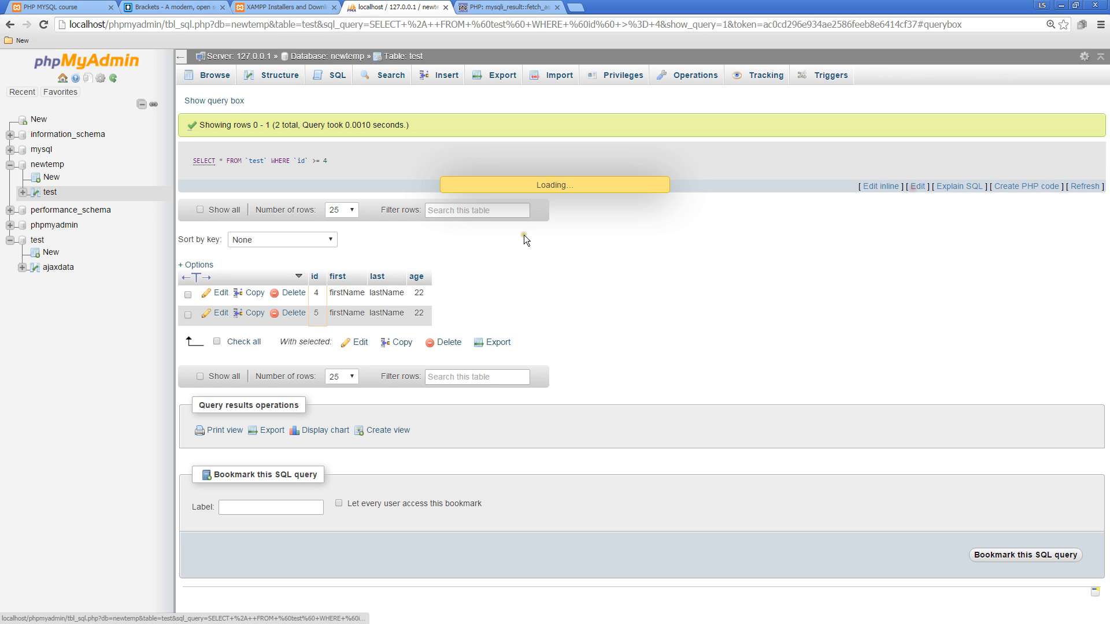
# - Run SELECT * FROM test WHERE first = 'firstName', returning rows 4 and 5
pyautogui.click(213, 101)
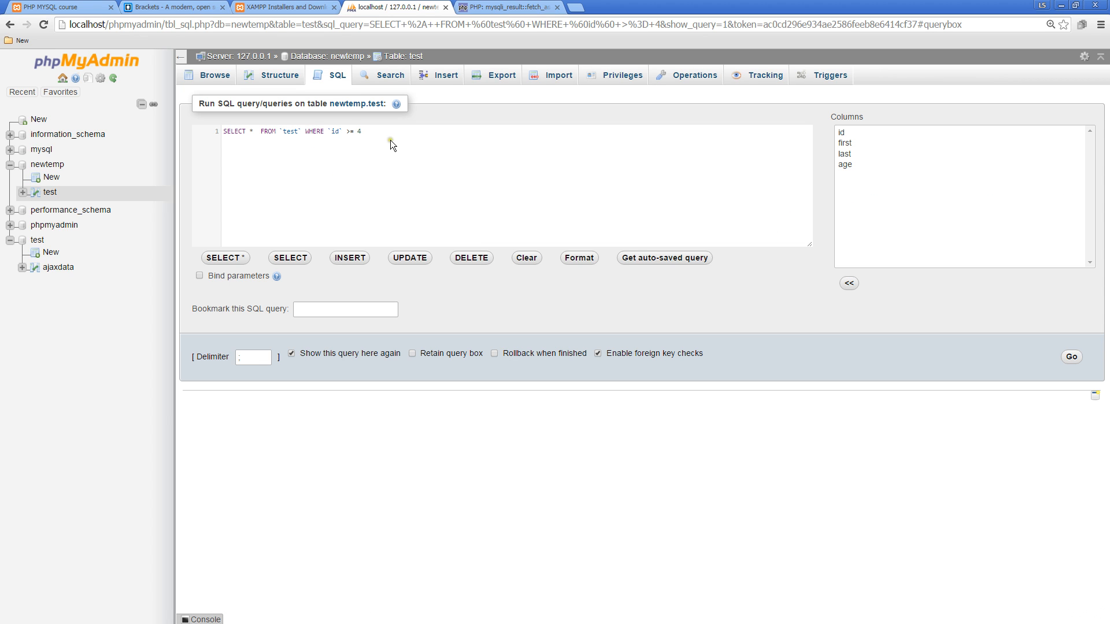
pyautogui.tripleClick(290, 130)
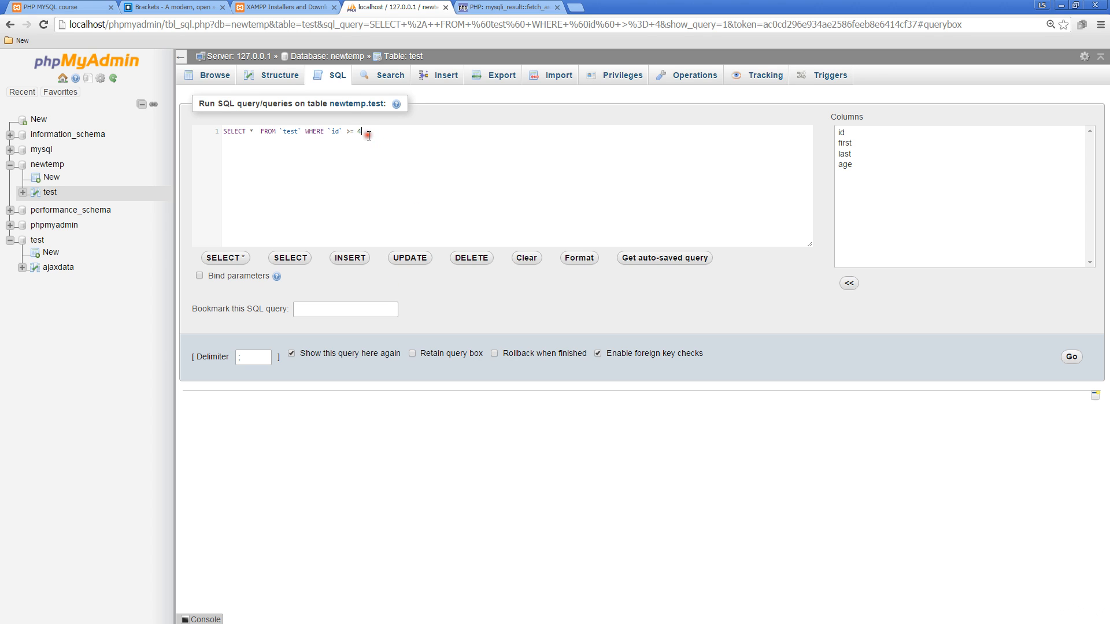
pyautogui.doubleClick(335, 132)
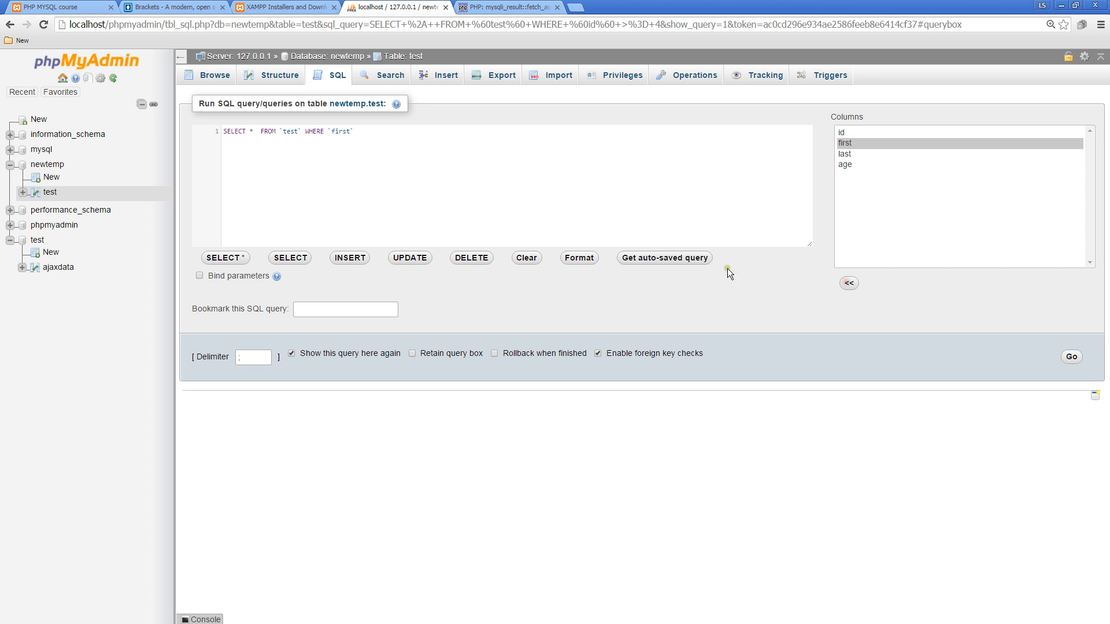
pyautogui.click(408, 133)
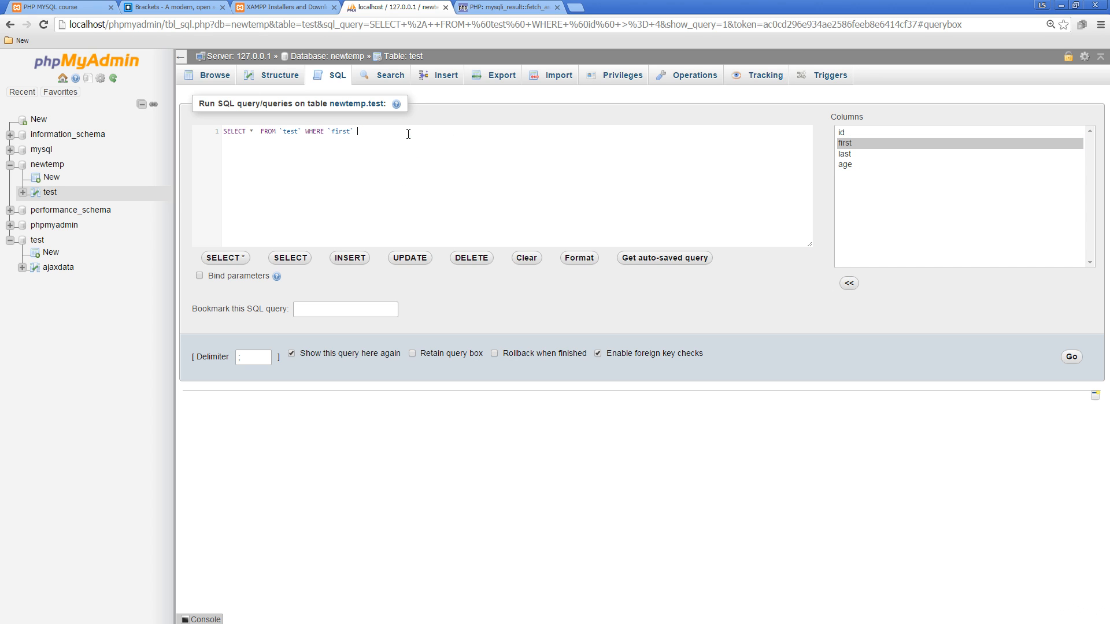
pyautogui.write('=')
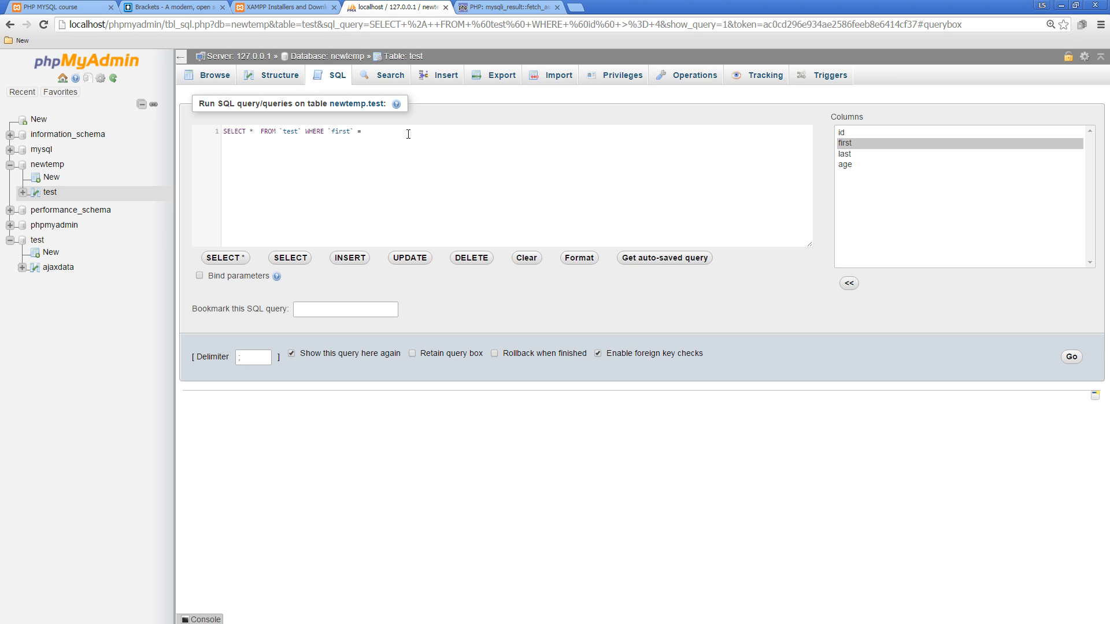
pyautogui.write("'")
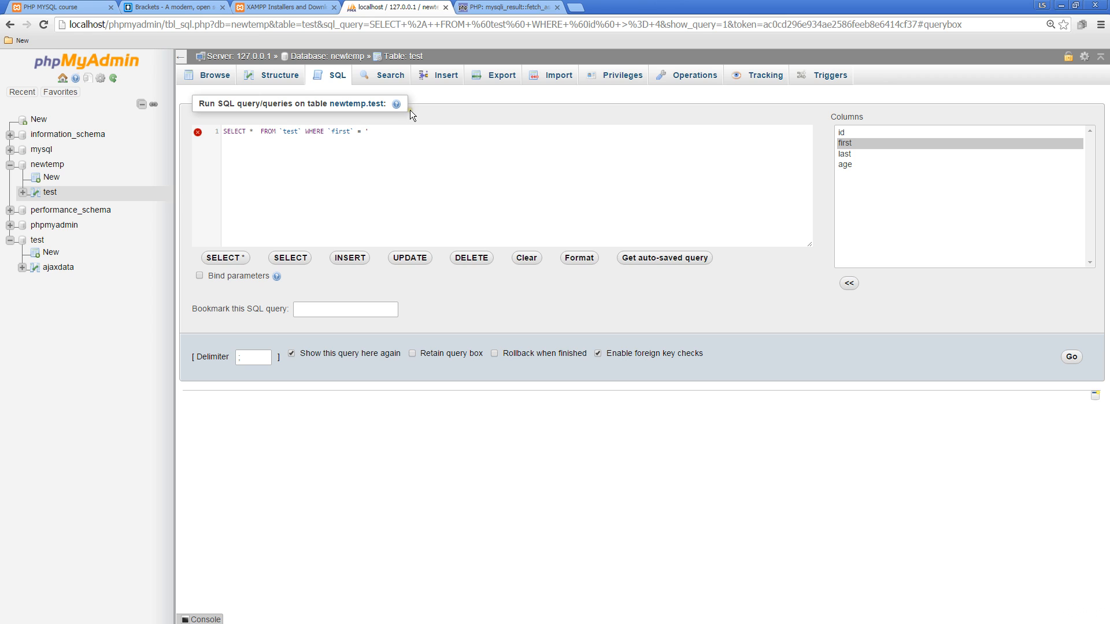
pyautogui.moveTo(60, 7)
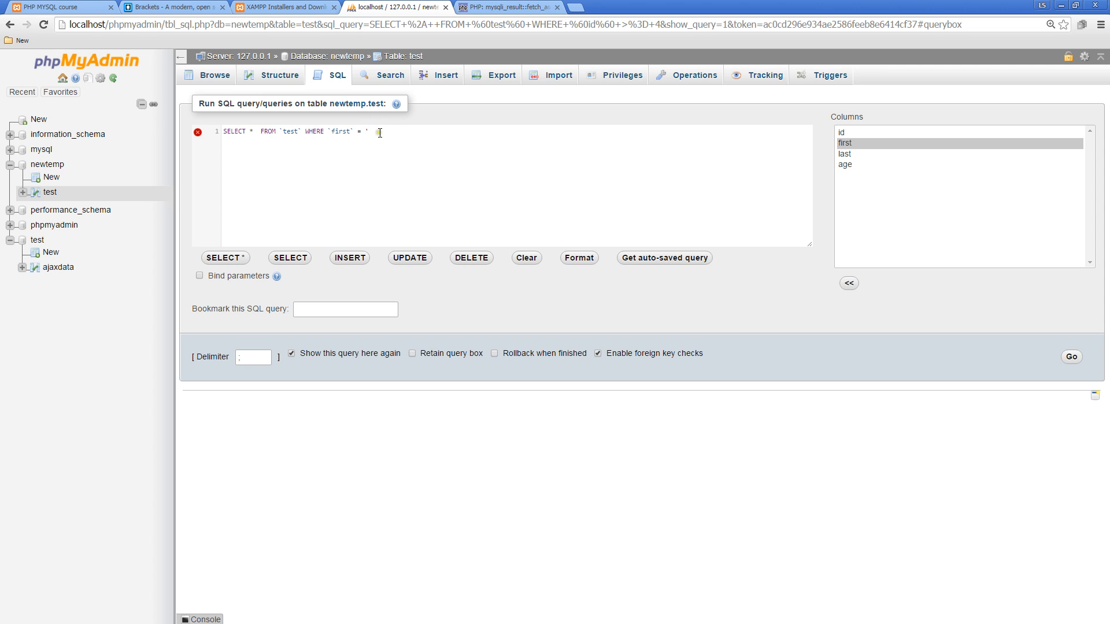
pyautogui.write("firstName'")
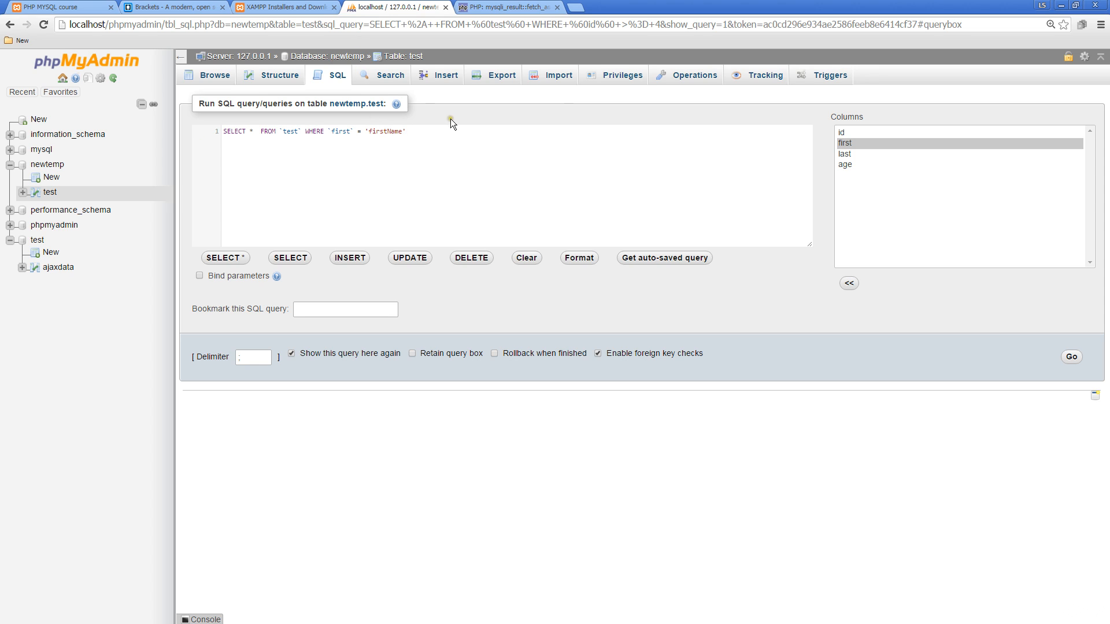
pyautogui.click(1070, 357)
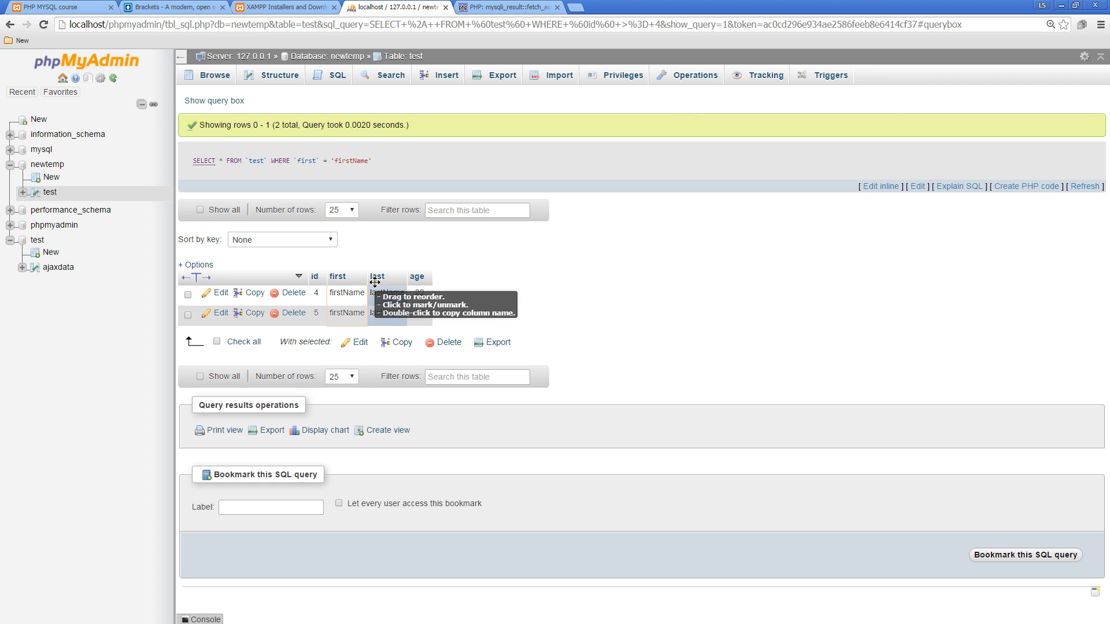
pyautogui.moveTo(386, 287)
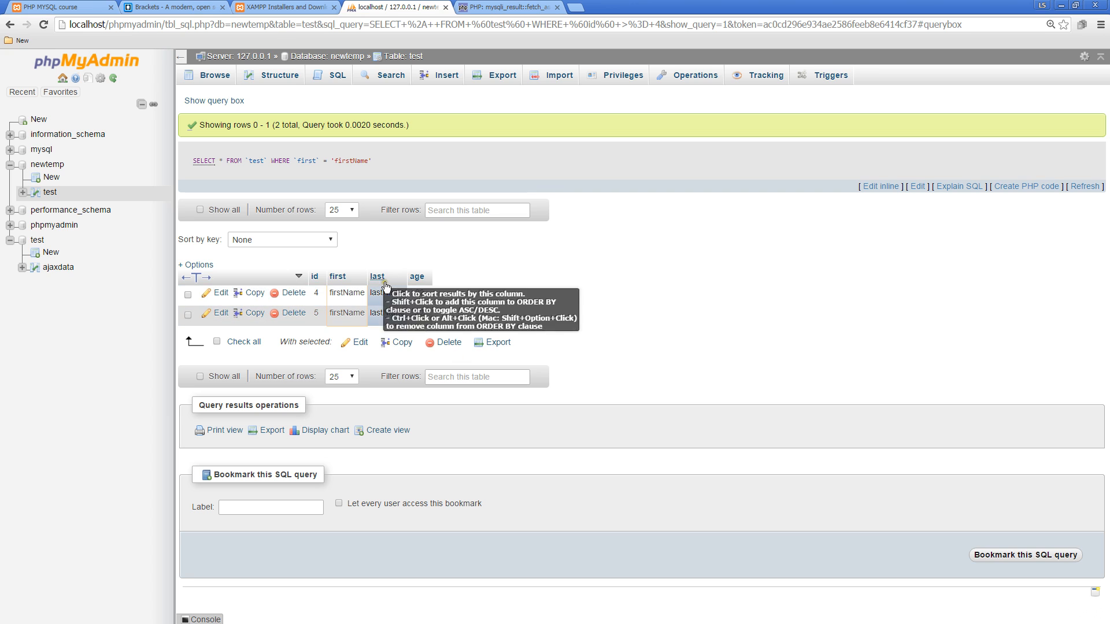
pyautogui.moveTo(424, 304)
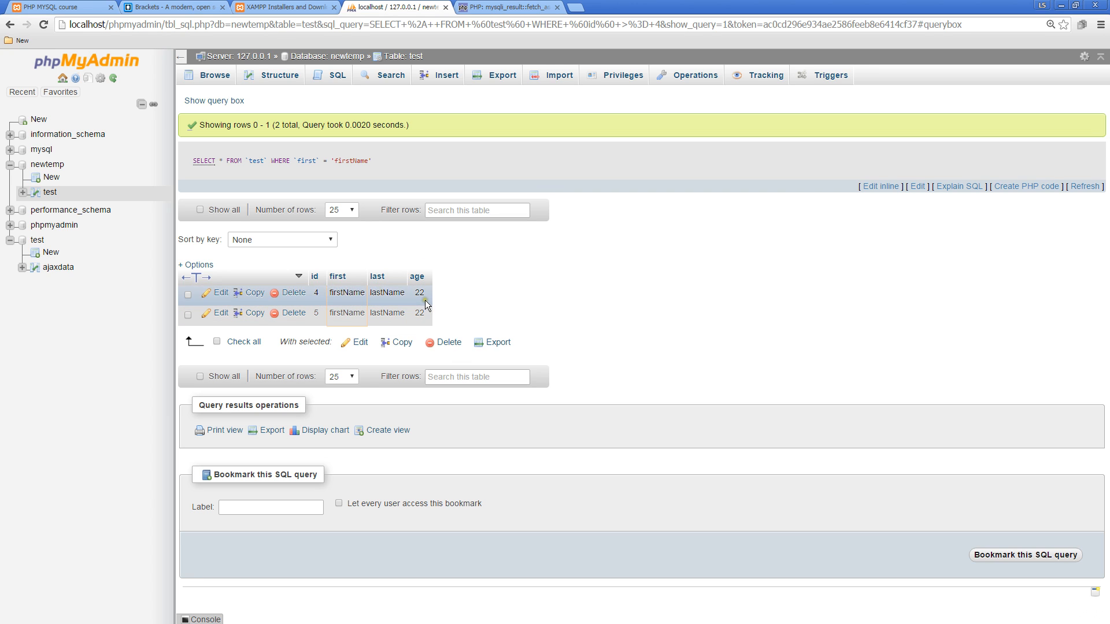
# - Reopen the first = 'firstName' query in the SQL editor for further editing
pyautogui.click(335, 75)
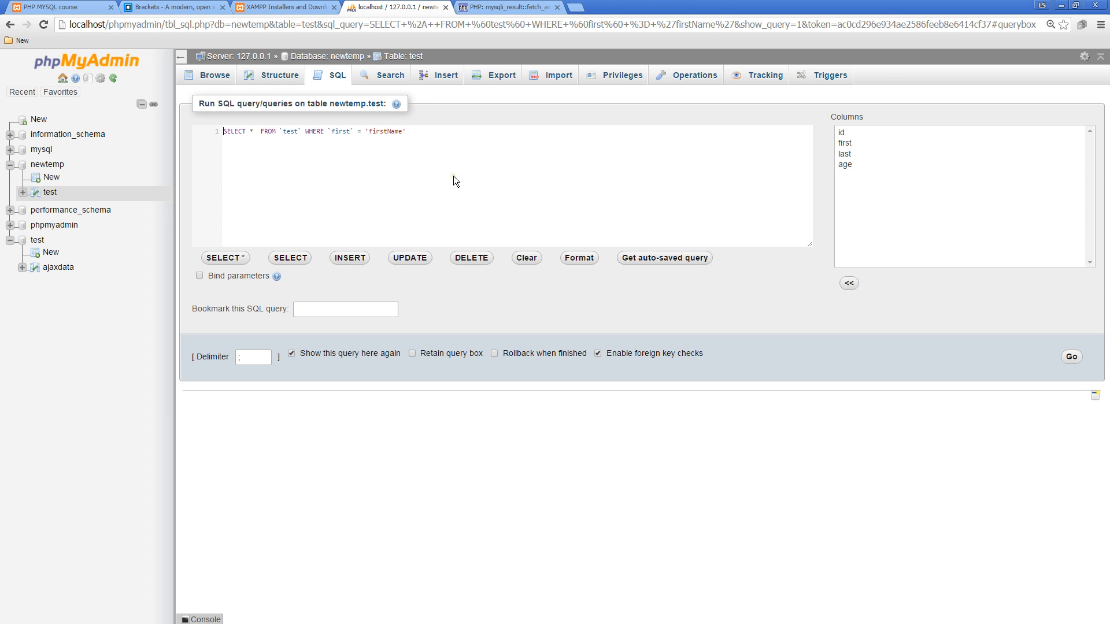
pyautogui.moveTo(377, 168)
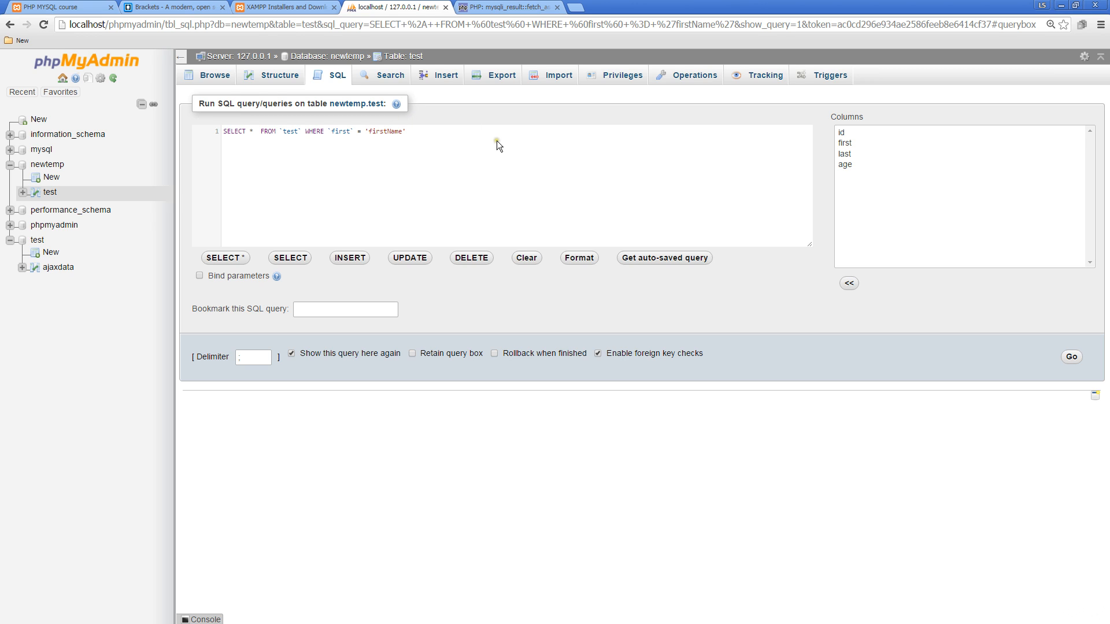
pyautogui.moveTo(437, 158)
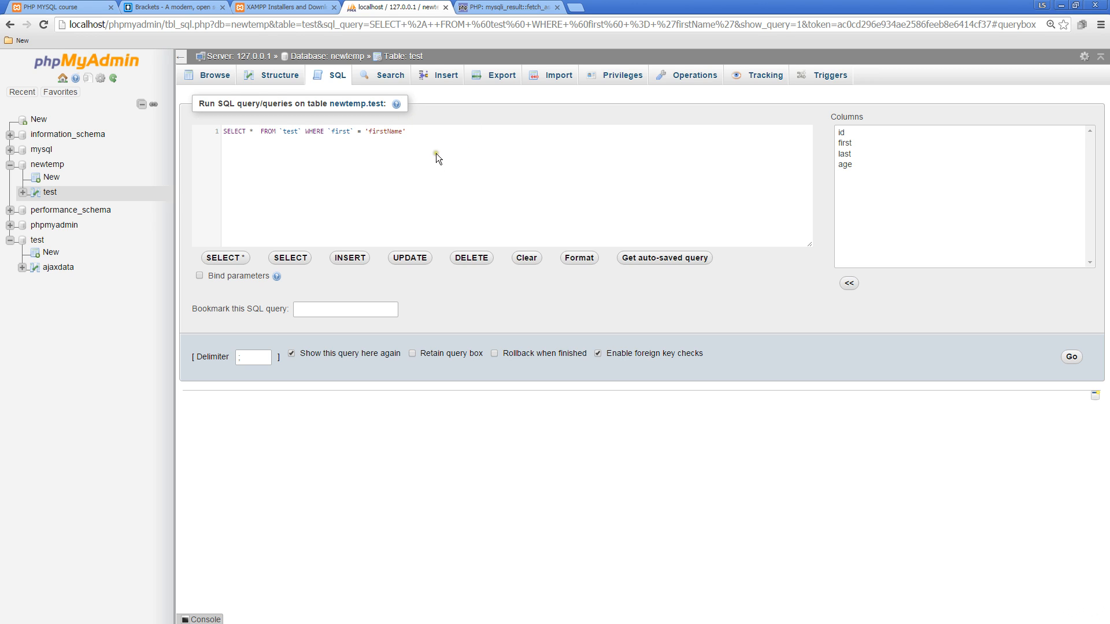
pyautogui.moveTo(476, 189)
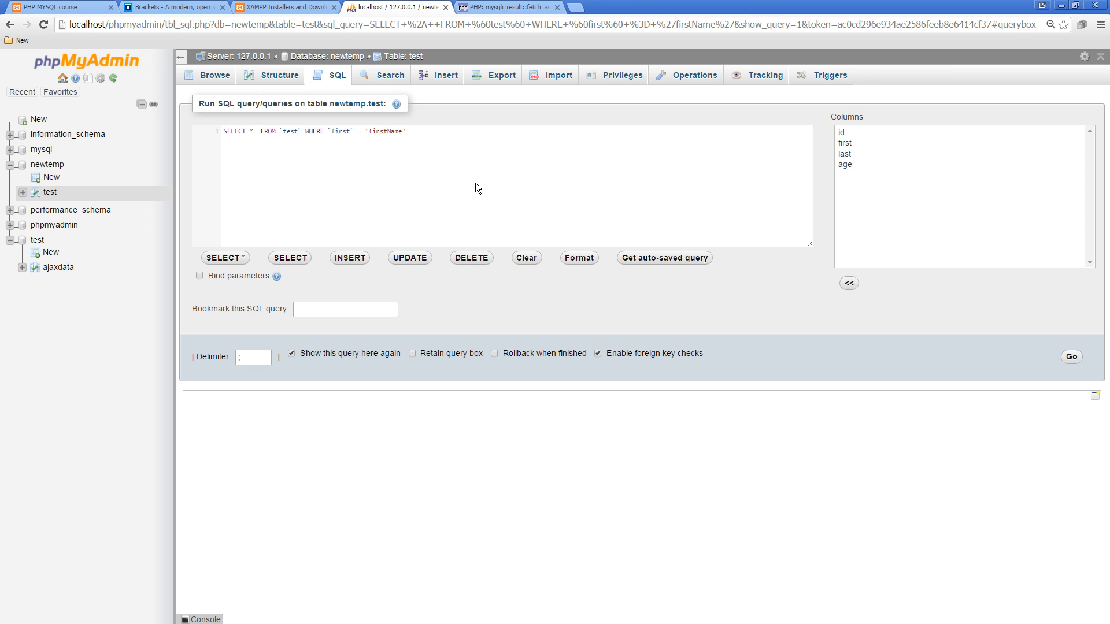